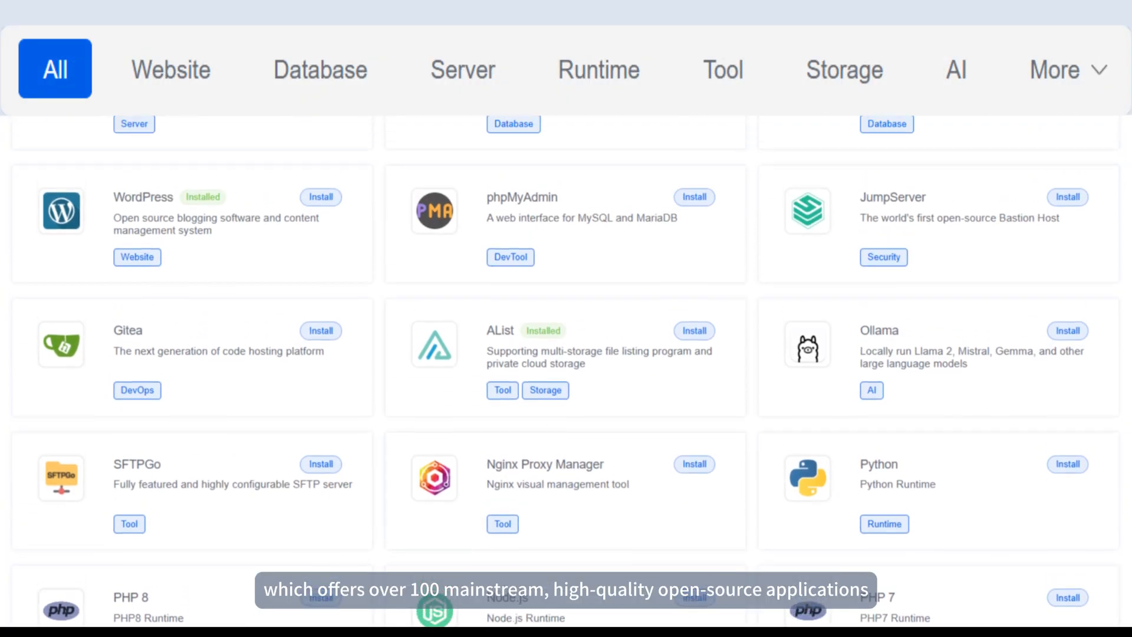
Filter the App Store by Website, Database, Runtime and Tool categories, then confirm an app install.
scroll("down", 3)
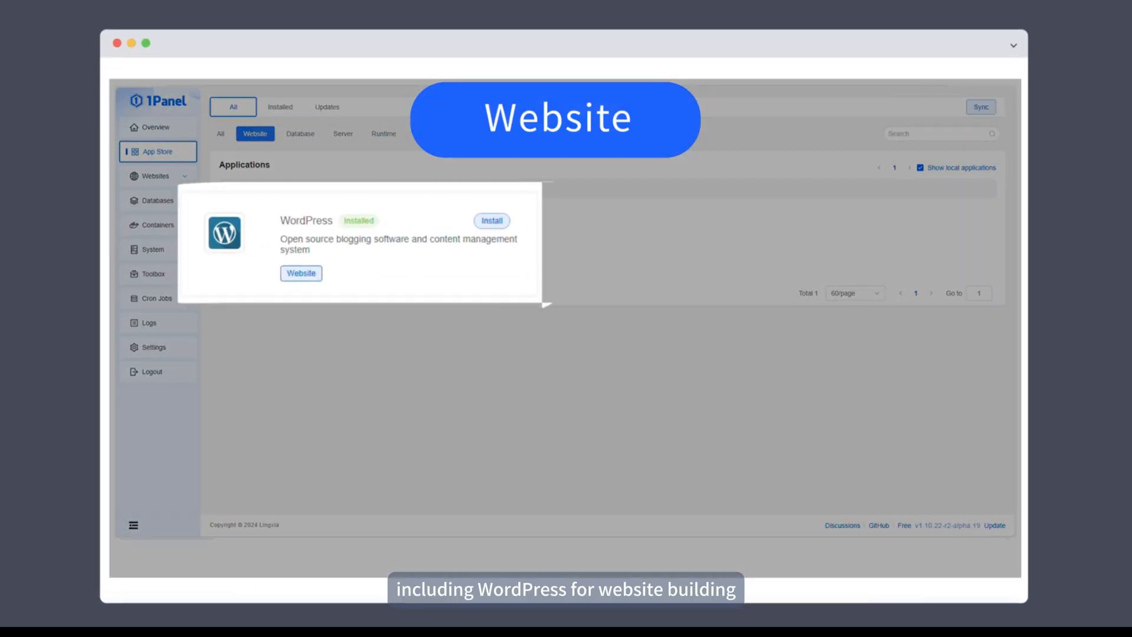
left_click(297, 135)
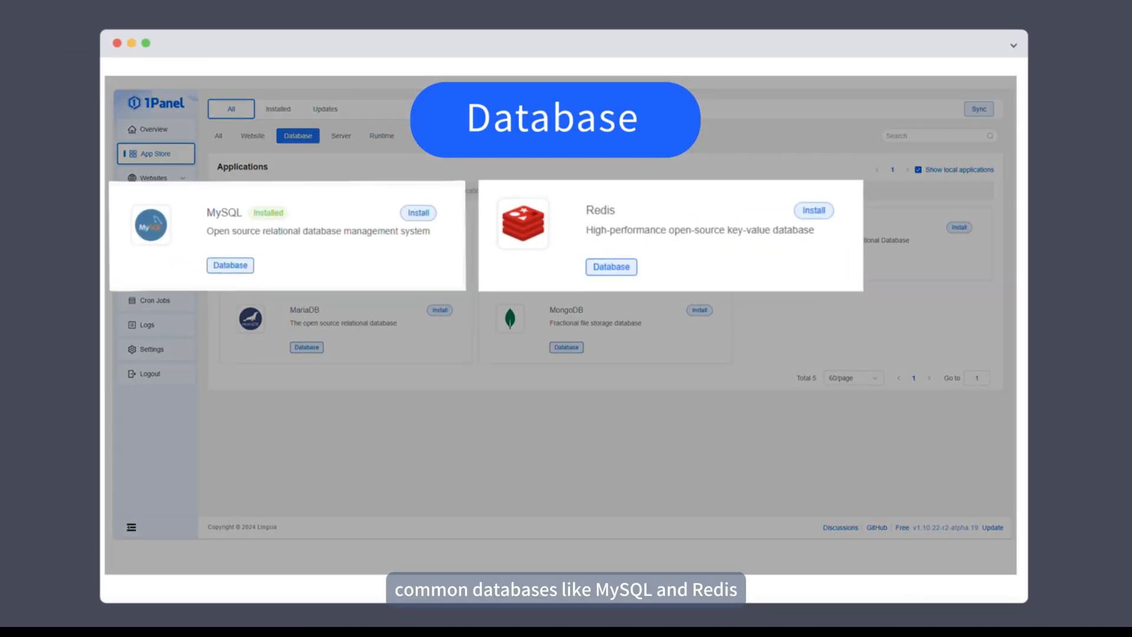
left_click(381, 135)
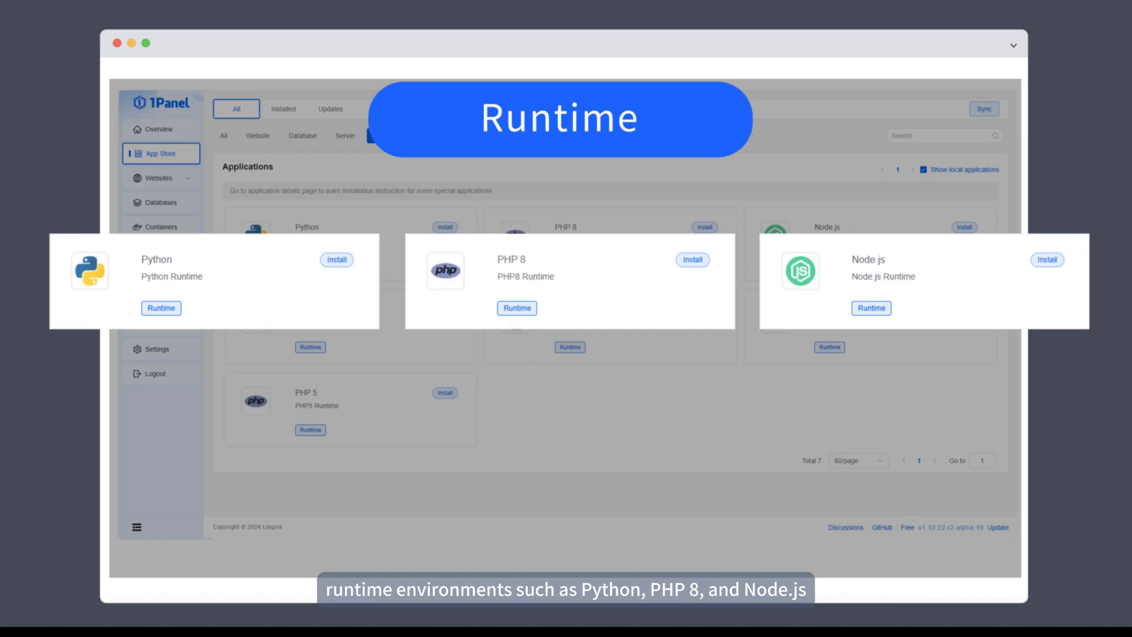
left_click(418, 129)
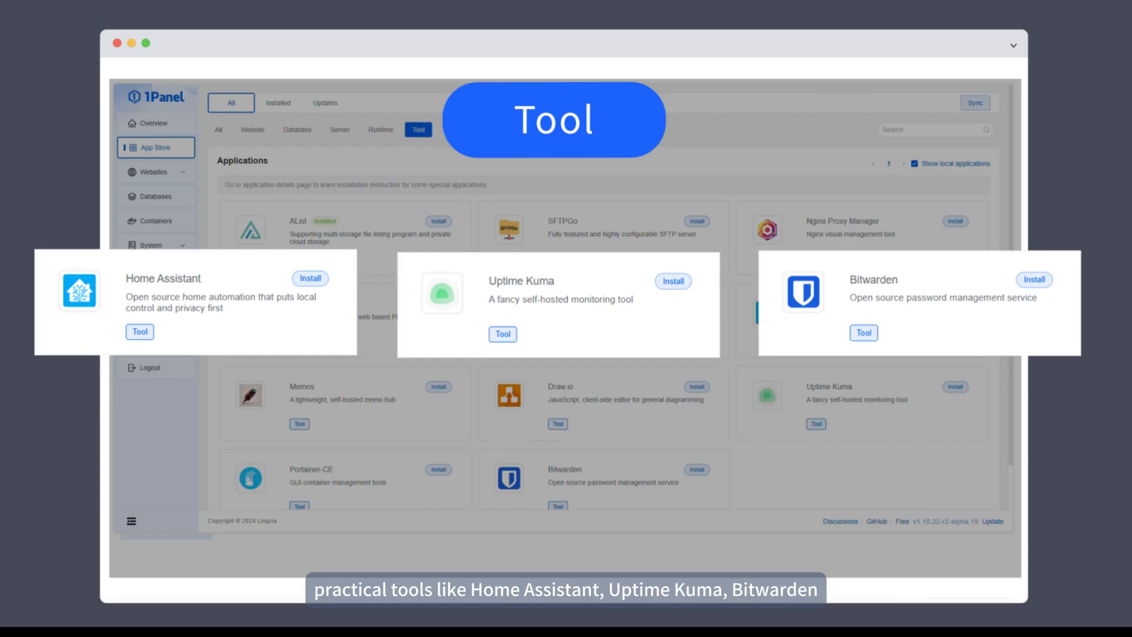
left_click(517, 134)
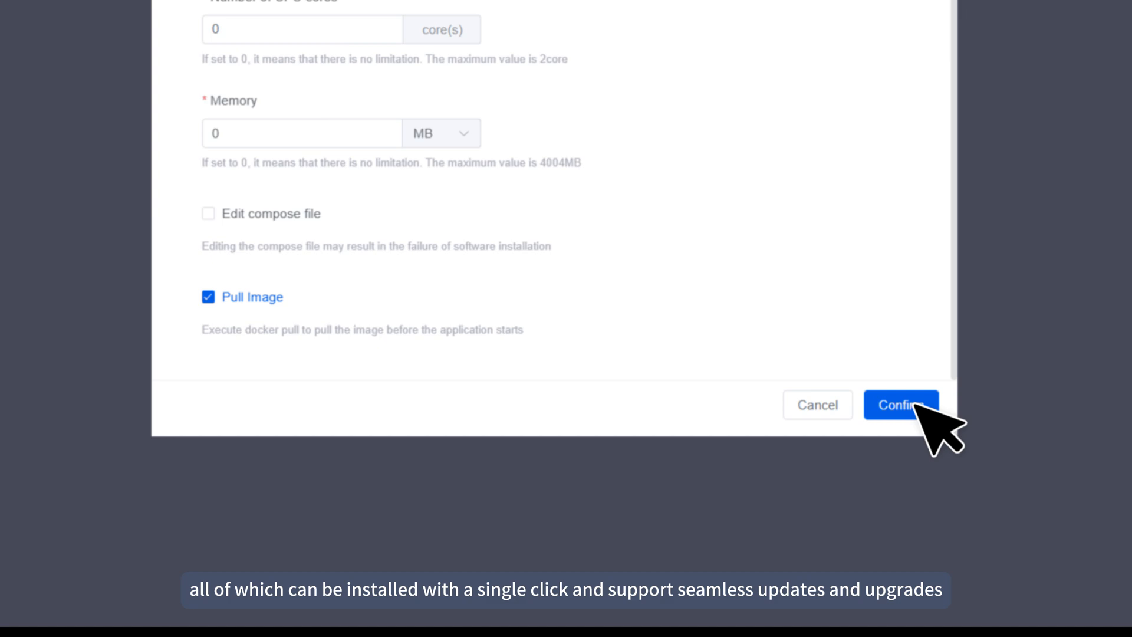
left_click(900, 405)
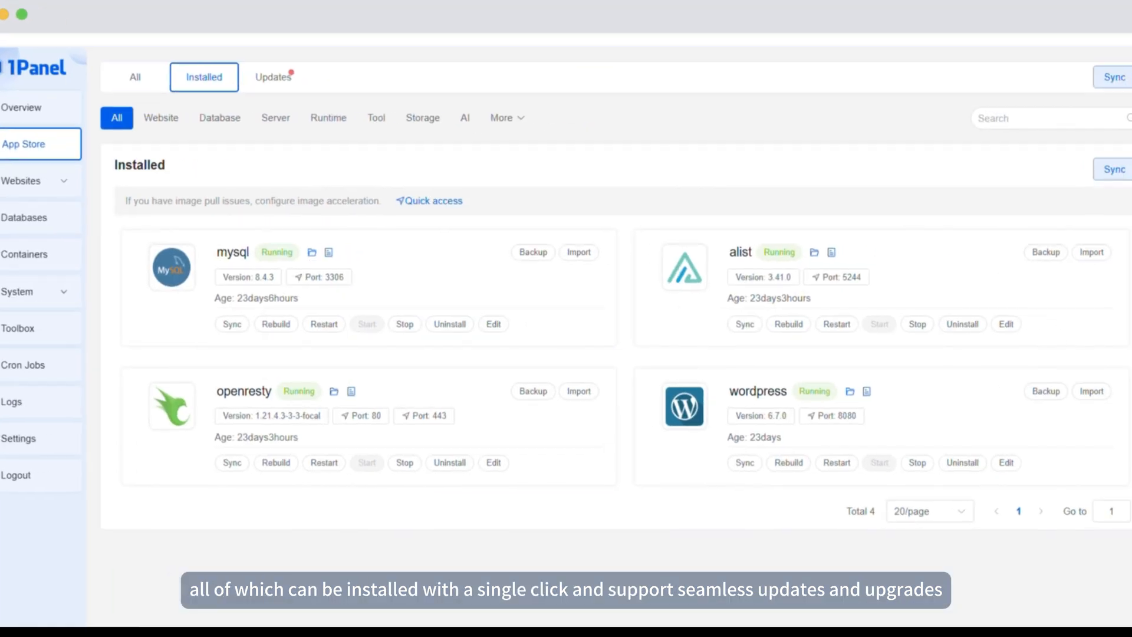
left_click(273, 77)
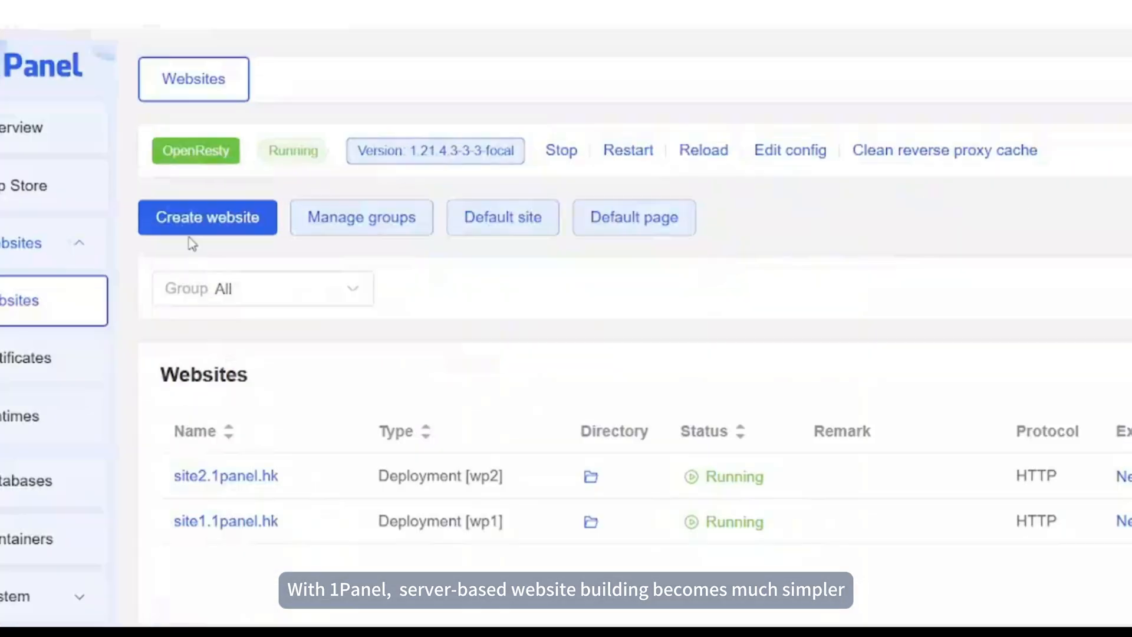
Create a PHP website with primary domain store.1panel.hk.
left_click(207, 217)
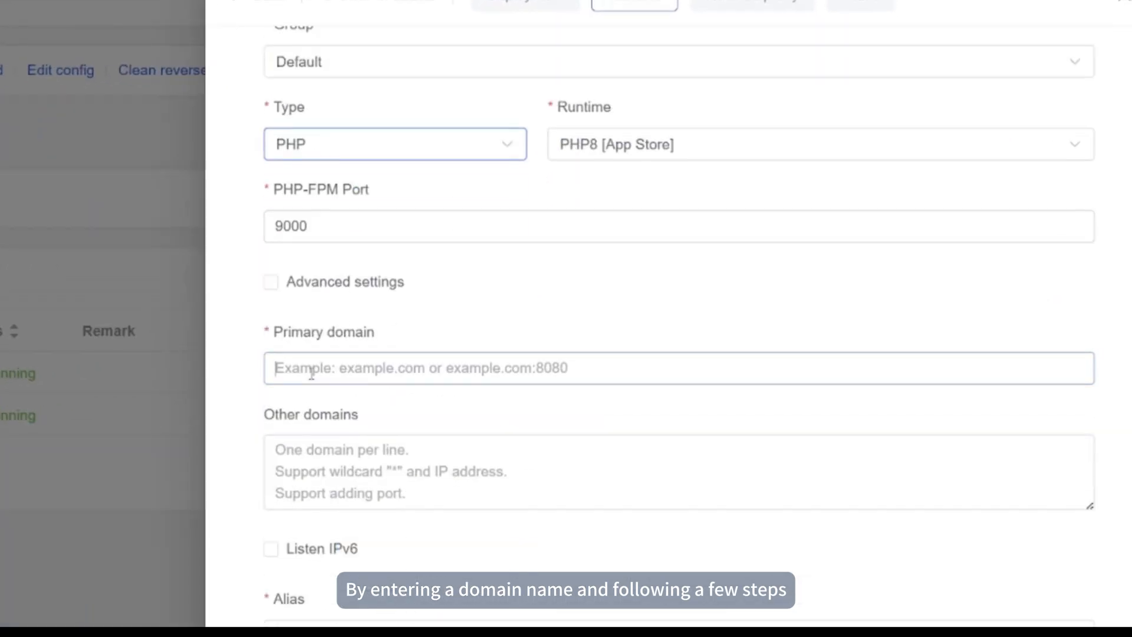
type("store.1panel.hk")
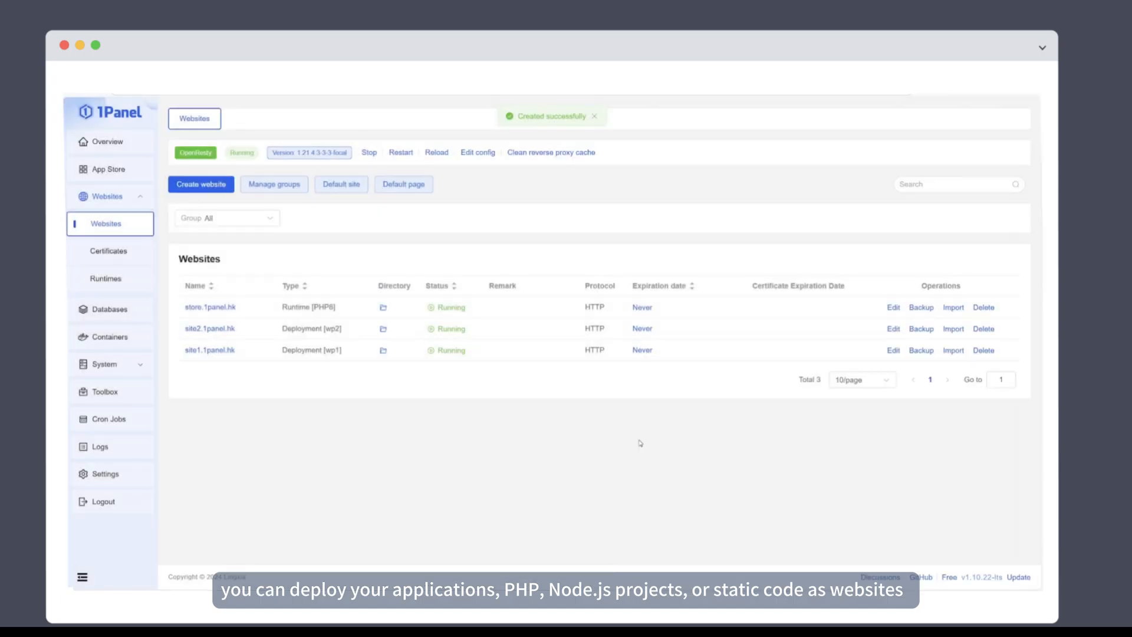
left_click(109, 251)
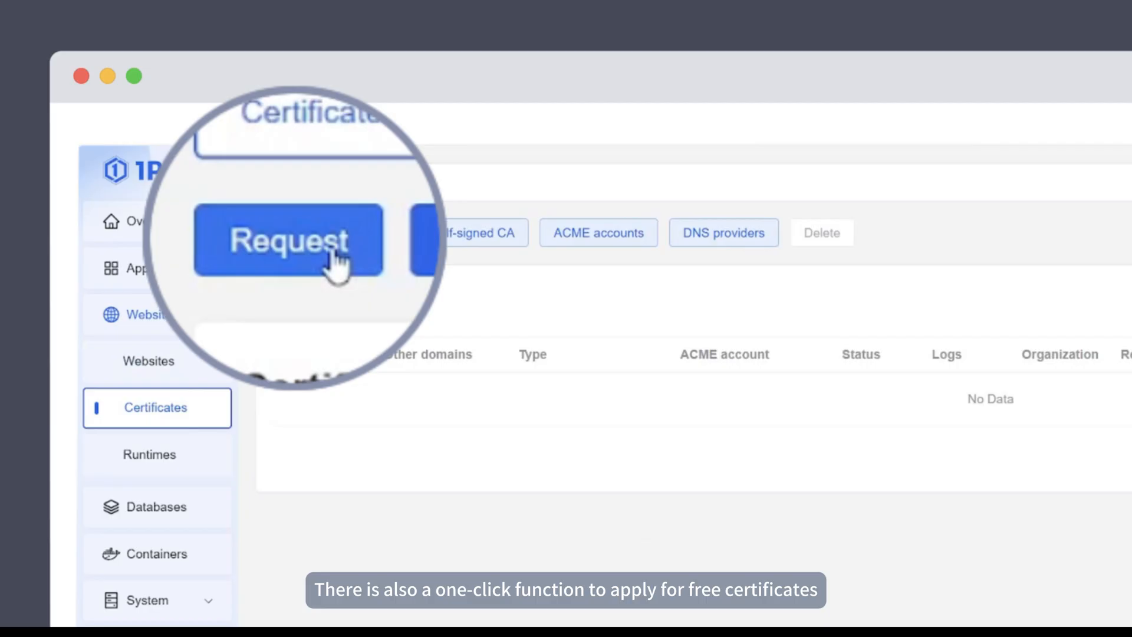
Begin a free SSL certificate request from the Certificates page.
left_click(285, 240)
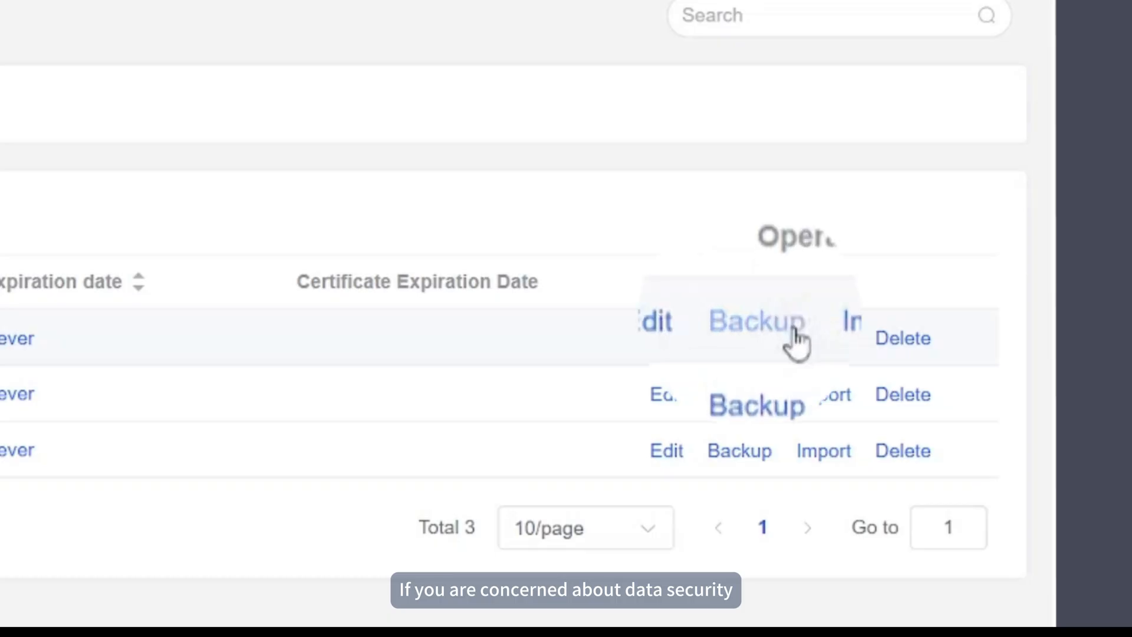
Create a new backup of the store.1panel.hk site from its Backup panel.
left_click(755, 322)
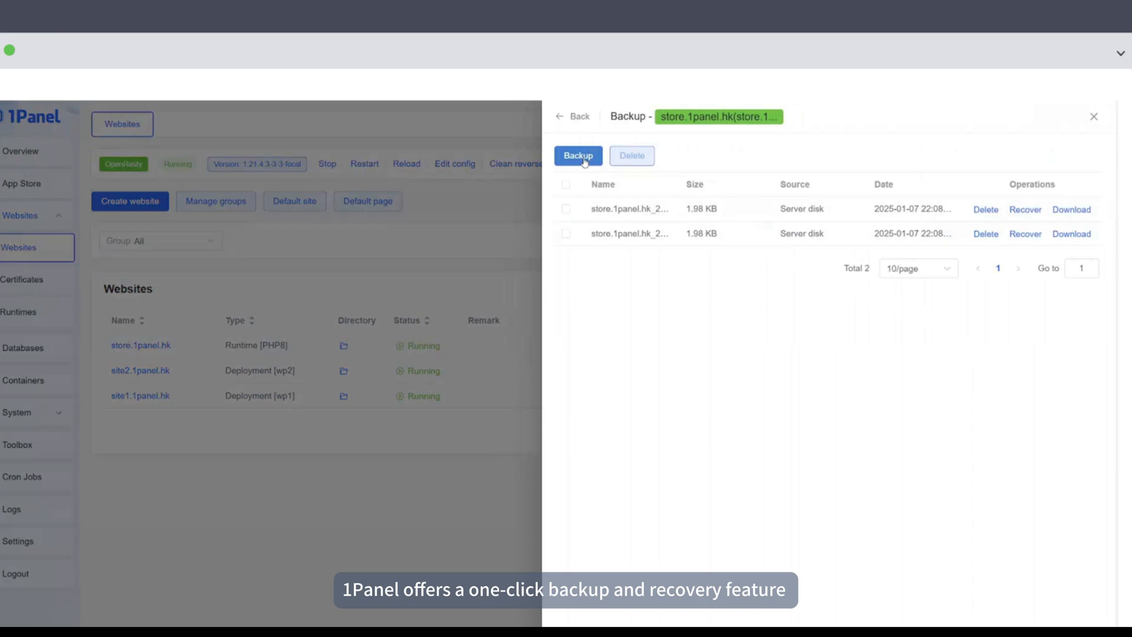
left_click(578, 155)
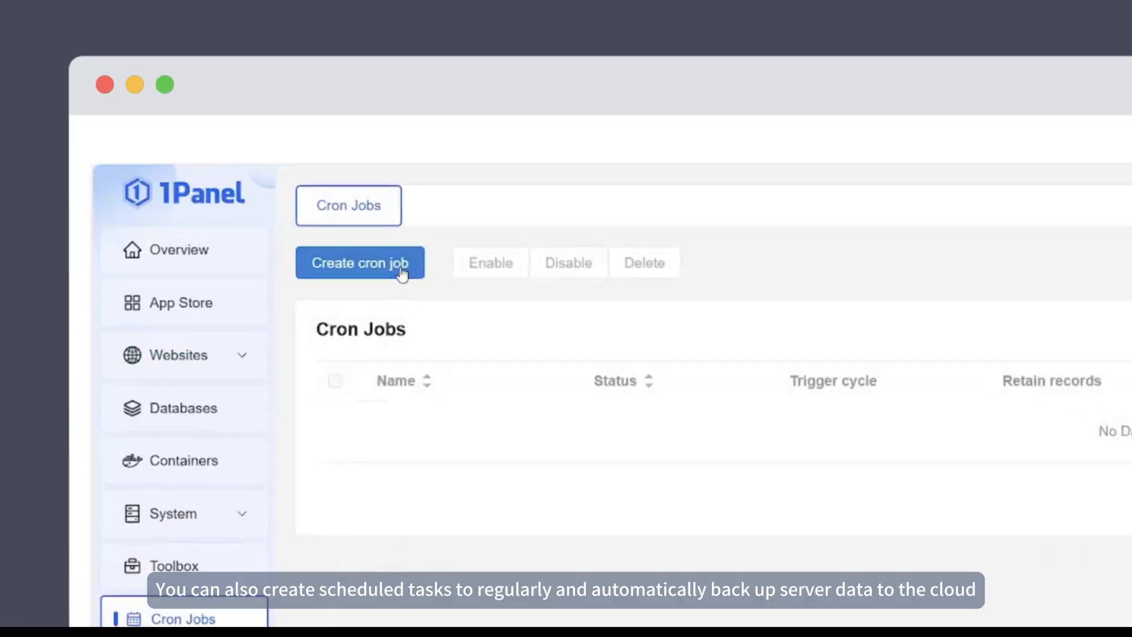
Start a new cron job and view cloud backup destinations like Tencent COS, OneDrive and MinIO.
left_click(360, 262)
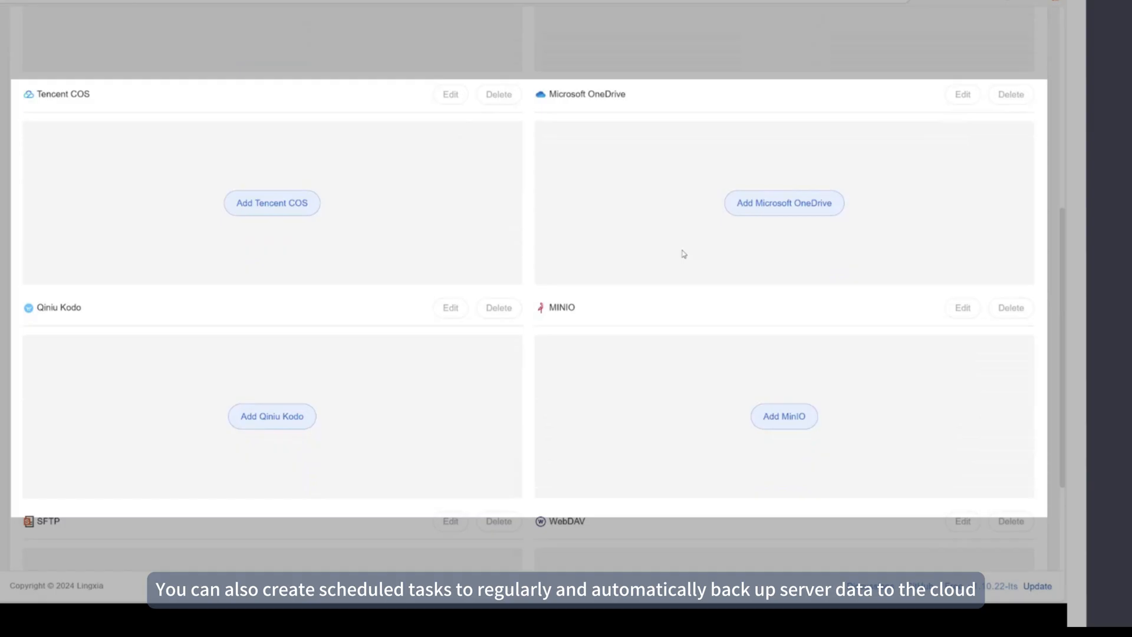
left_click(238, 346)
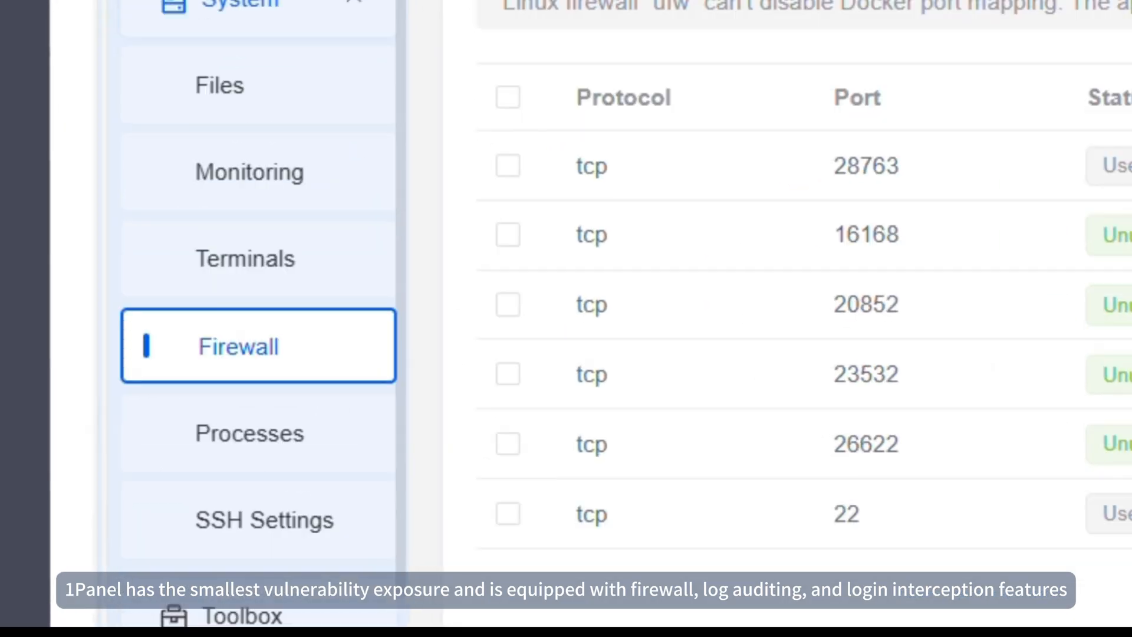
Review the firewall port rules and SSH login records, then switch to the website logs.
scroll("down", 3)
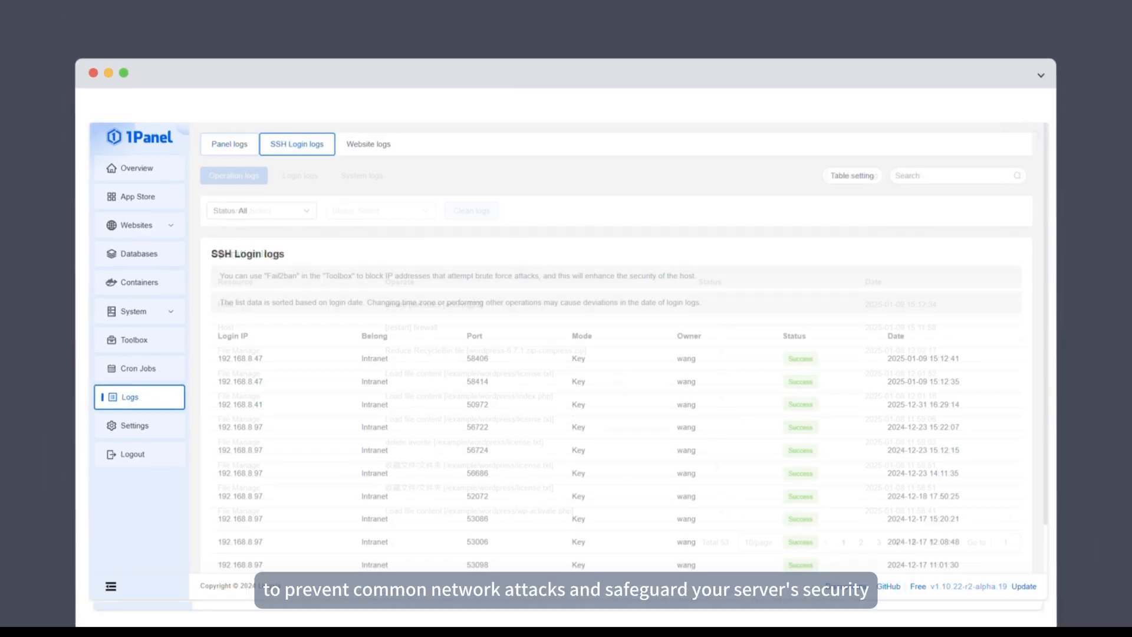
left_click(368, 144)
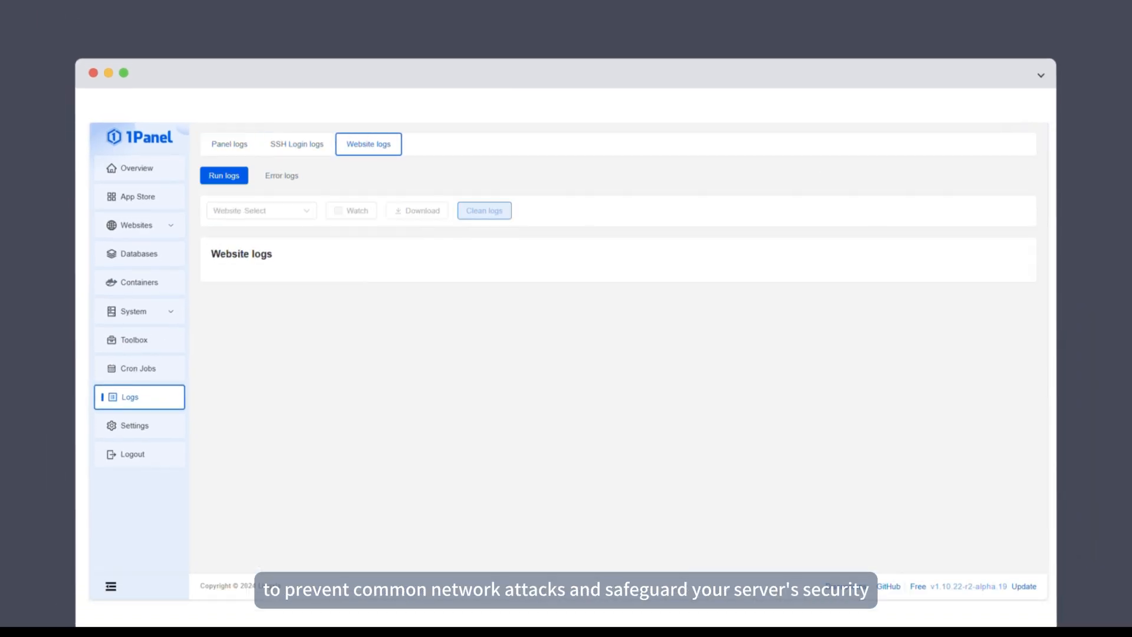
left_click(134, 425)
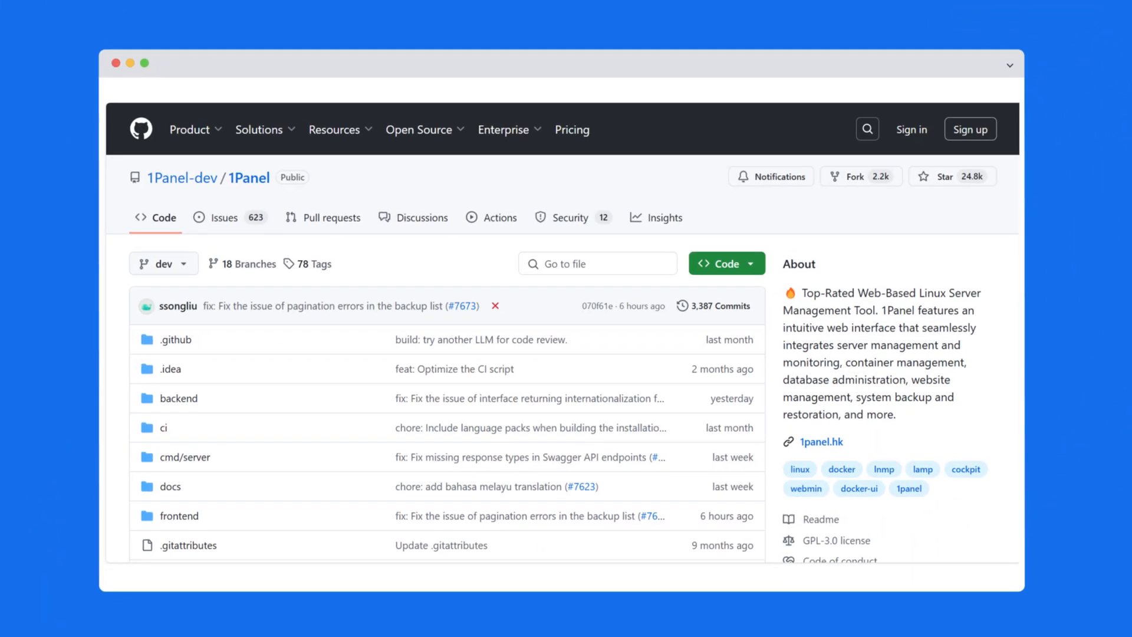
mouse_move(952, 176)
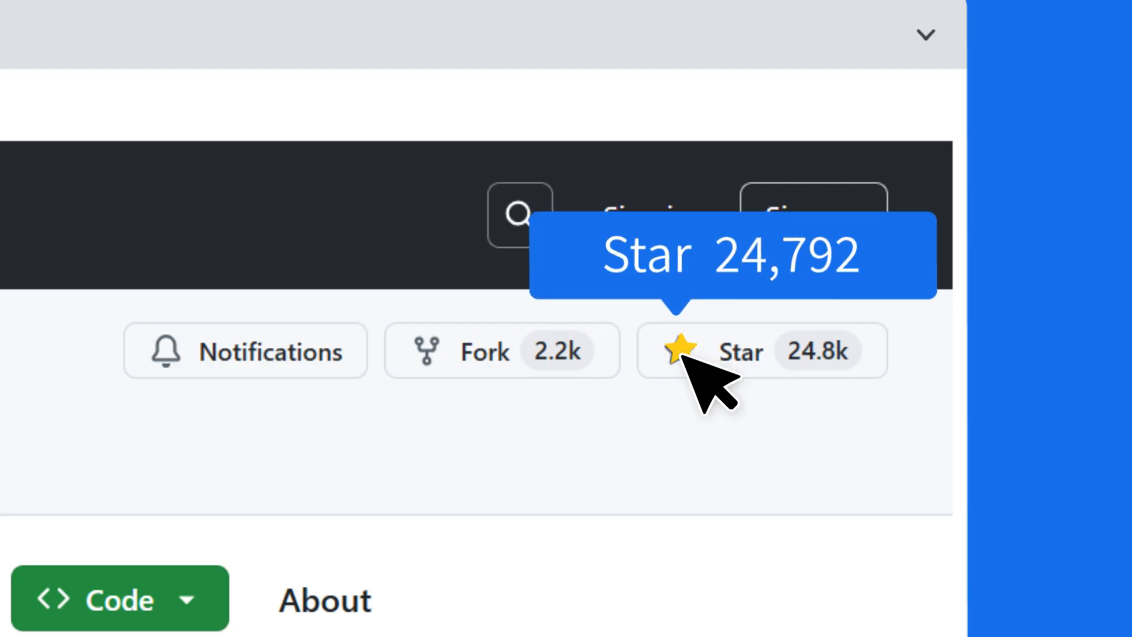